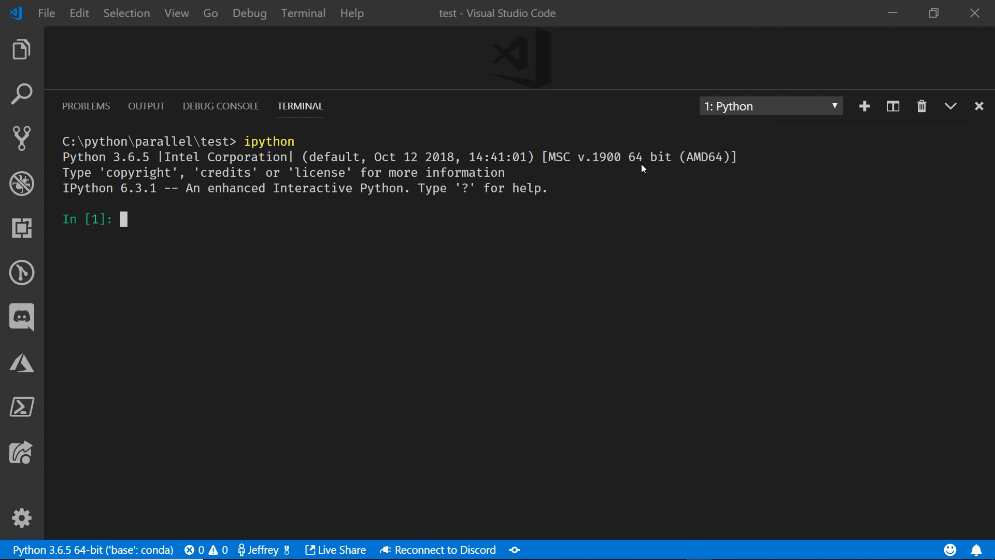
mouse_move(615, 292)
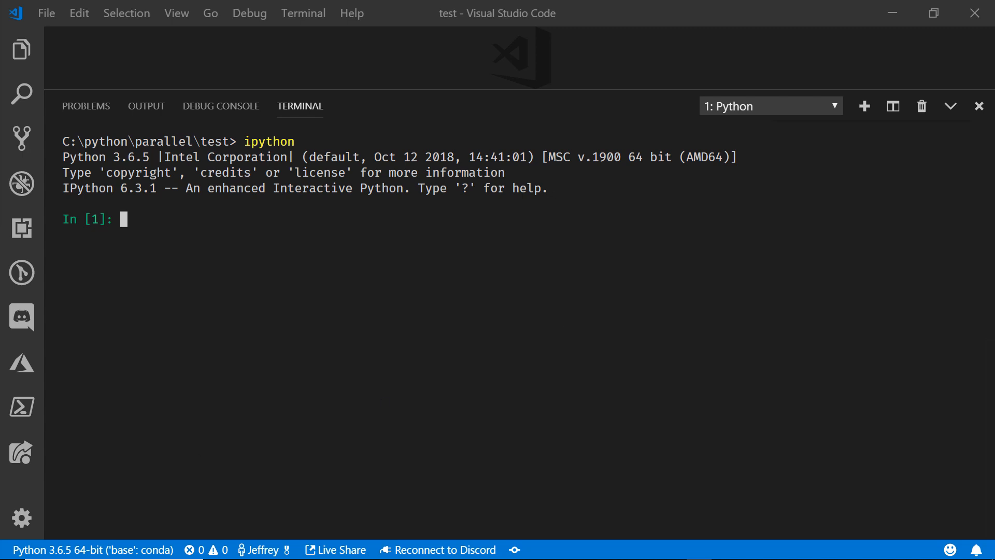
Import numpy and its random modules in the IPython session.
type("import numpy as np")
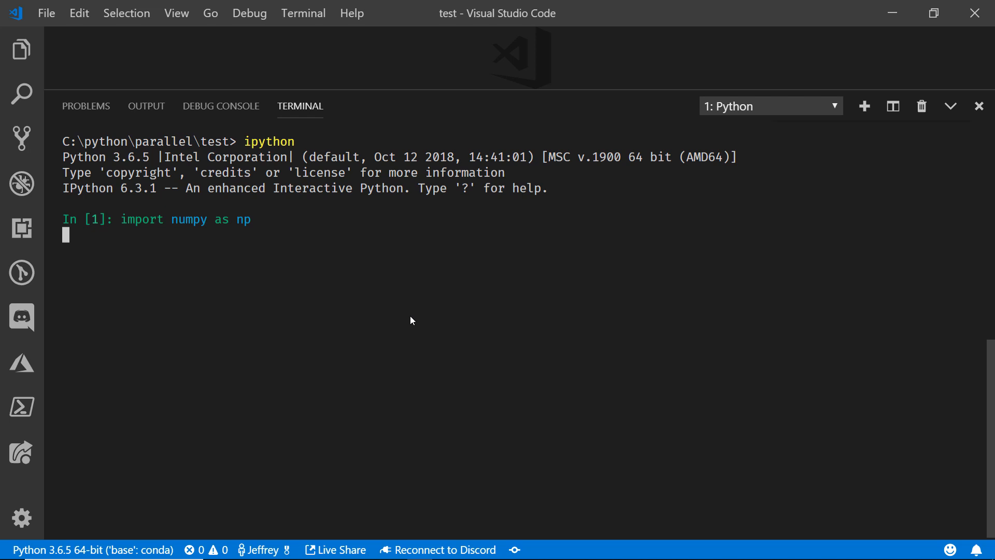
type("from numpy import ra")
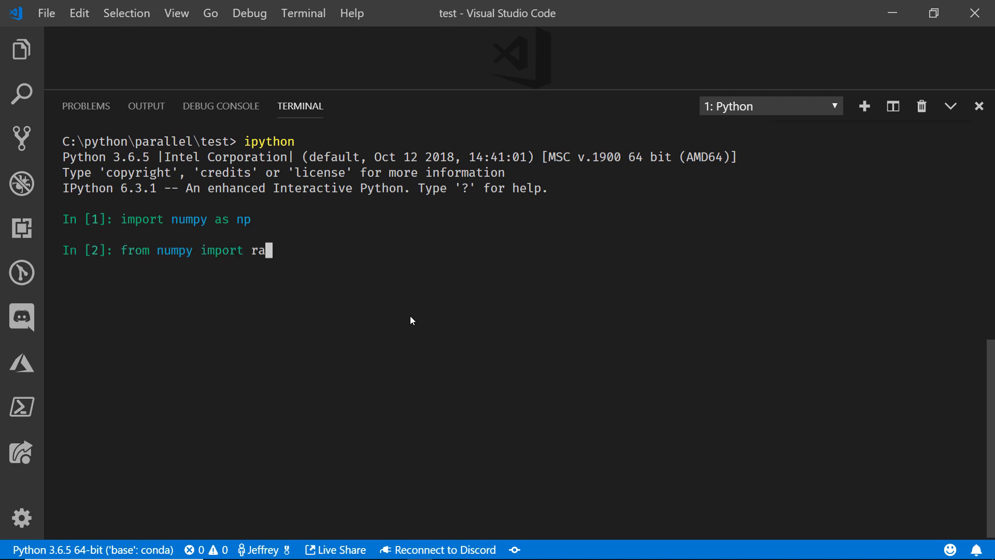
key("enter")
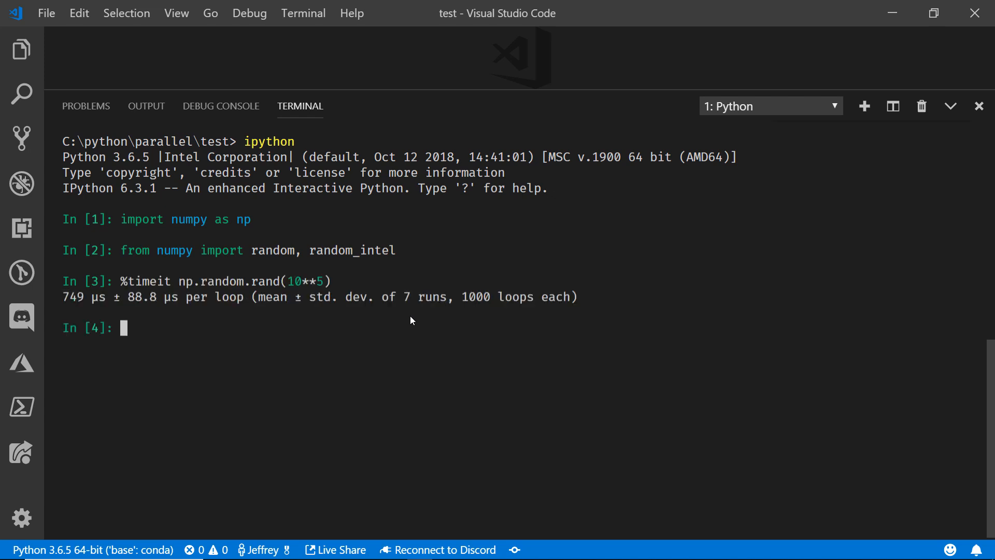
Enter %timeit np.random.rand(10**5) at the next IPython prompt without running it.
type("%timeit np.random.rand(10**5)")
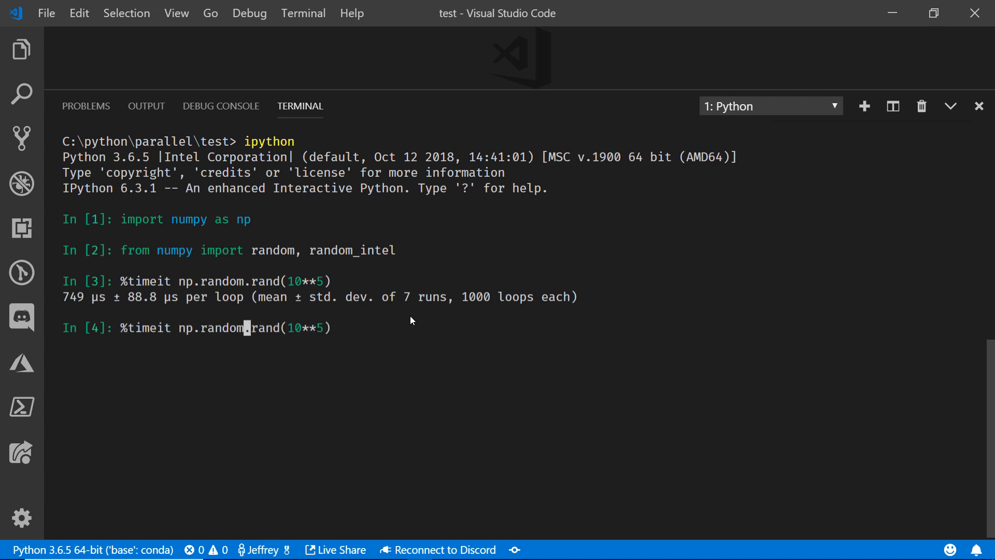
Time np.random_intel.rand(10**5), about 118 µs per loop versus 749 µs standard.
type("_intel")
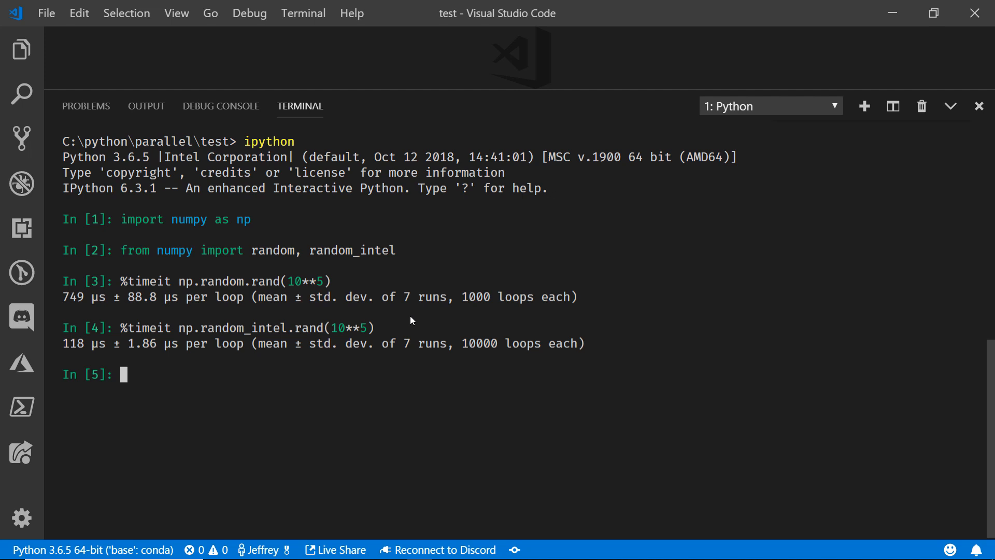
left_click(117, 42)
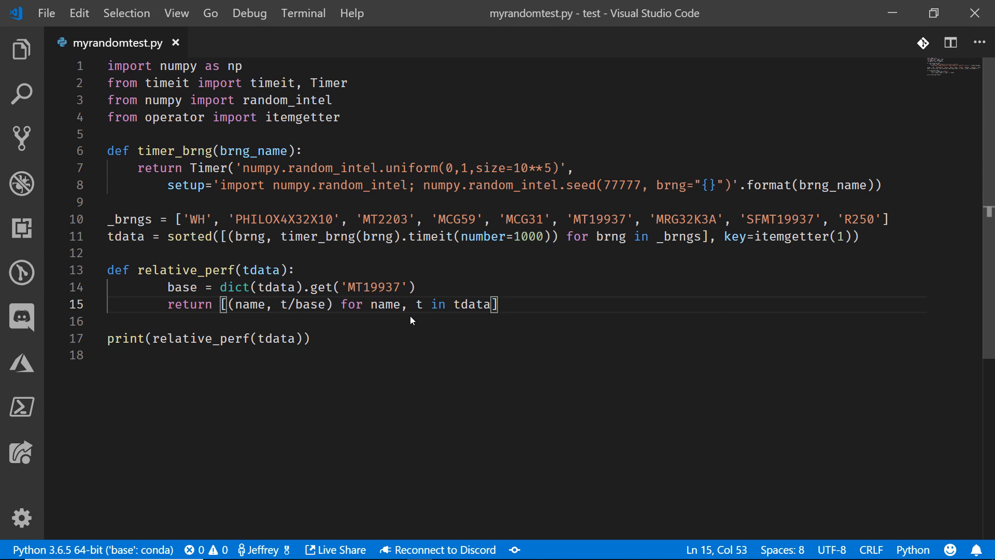
Highlight the MT19937 baseline and SFMT19937 generator names in myrandomtest.py.
double_click(598, 219)
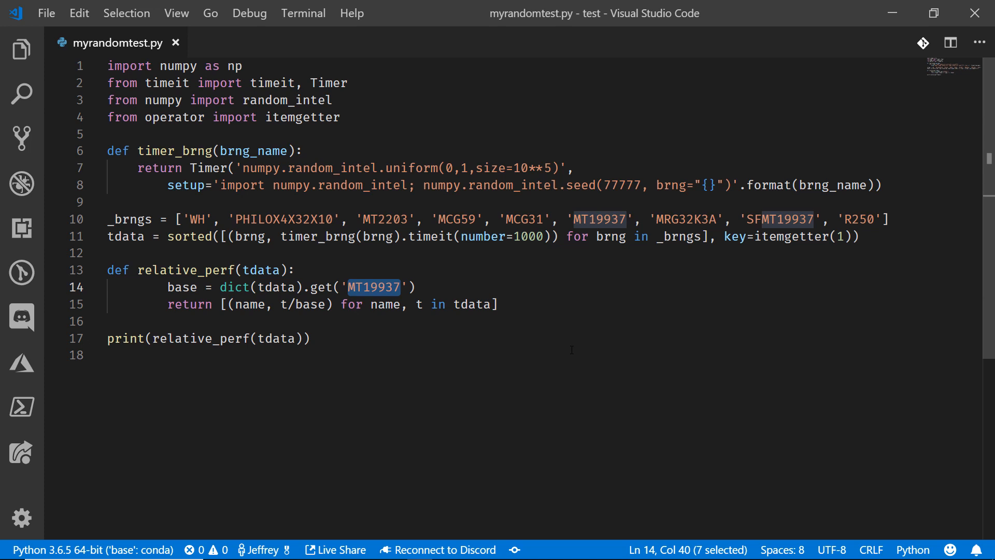
double_click(780, 218)
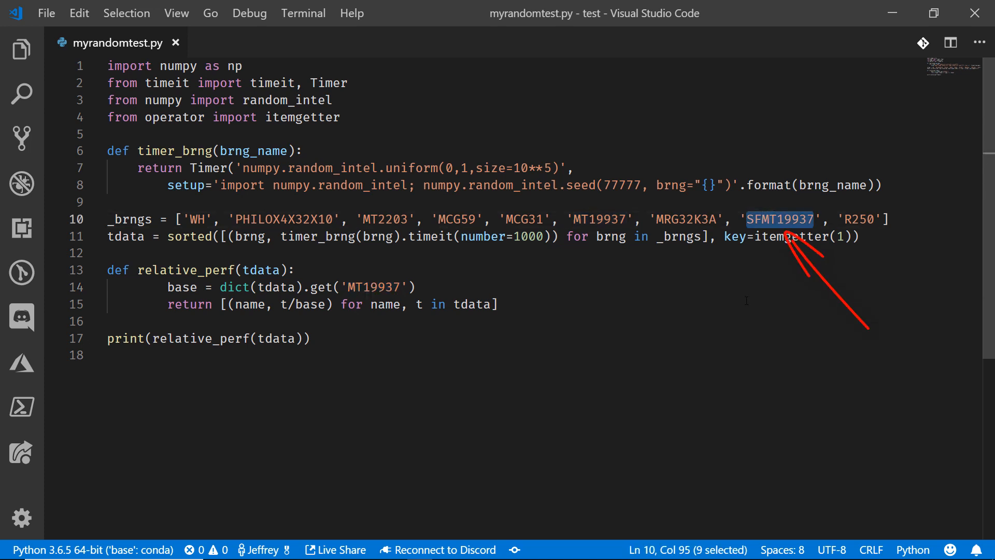